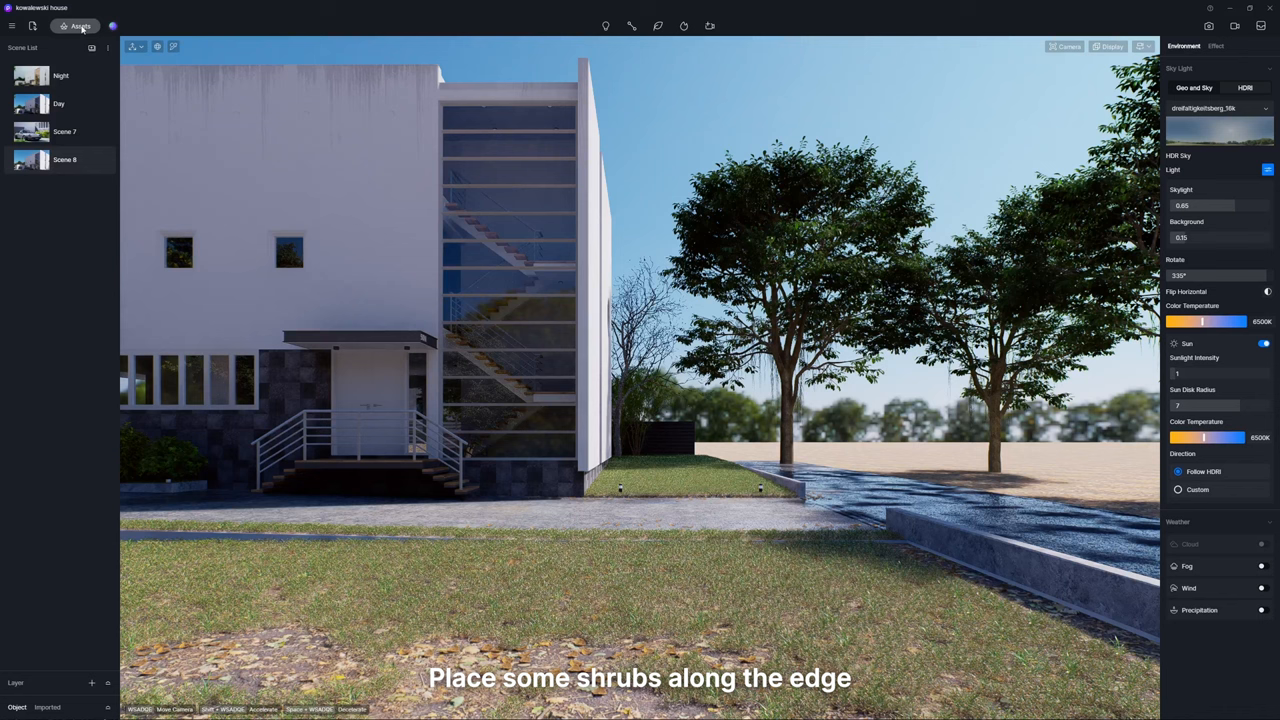
# Bring up the asset library to pick a hedge shrub for the lawn edge
pyautogui.click(80, 24)
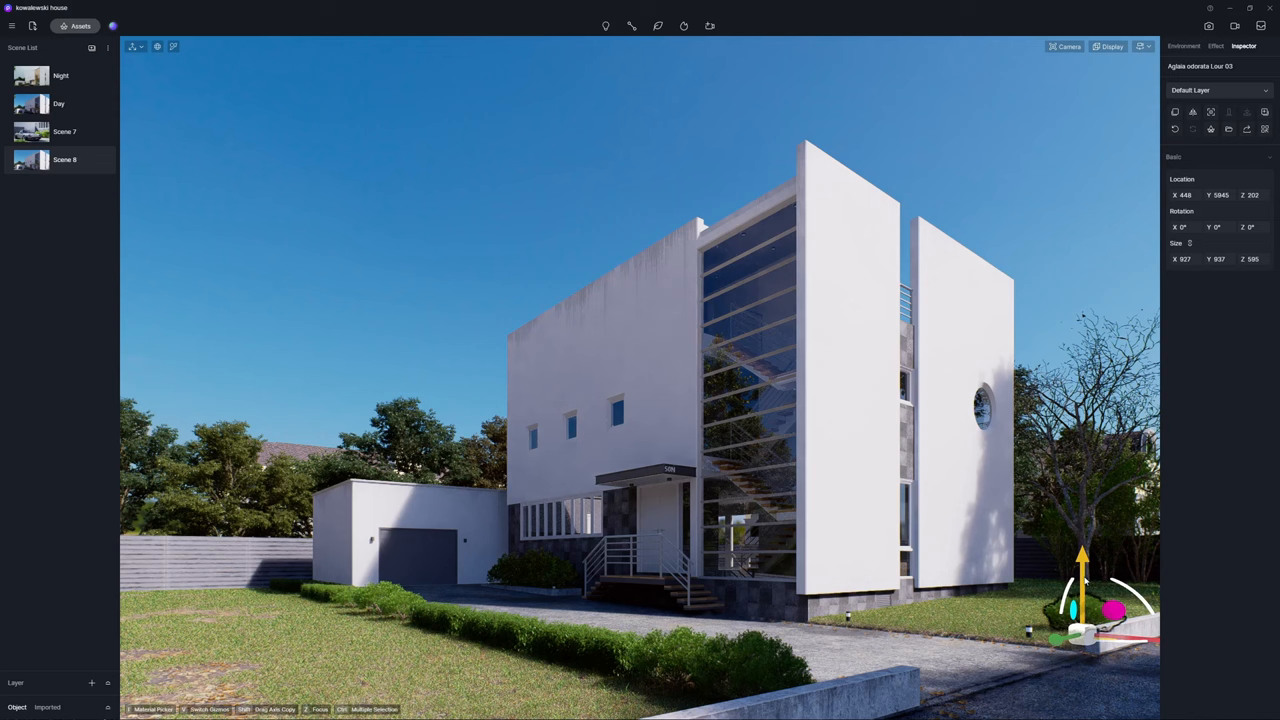
# Scatter bushes across the middle of the lawn, then switch to Video mode for clip framing
pyautogui.moveTo(1084, 600); pyautogui.dragTo(744, 680)
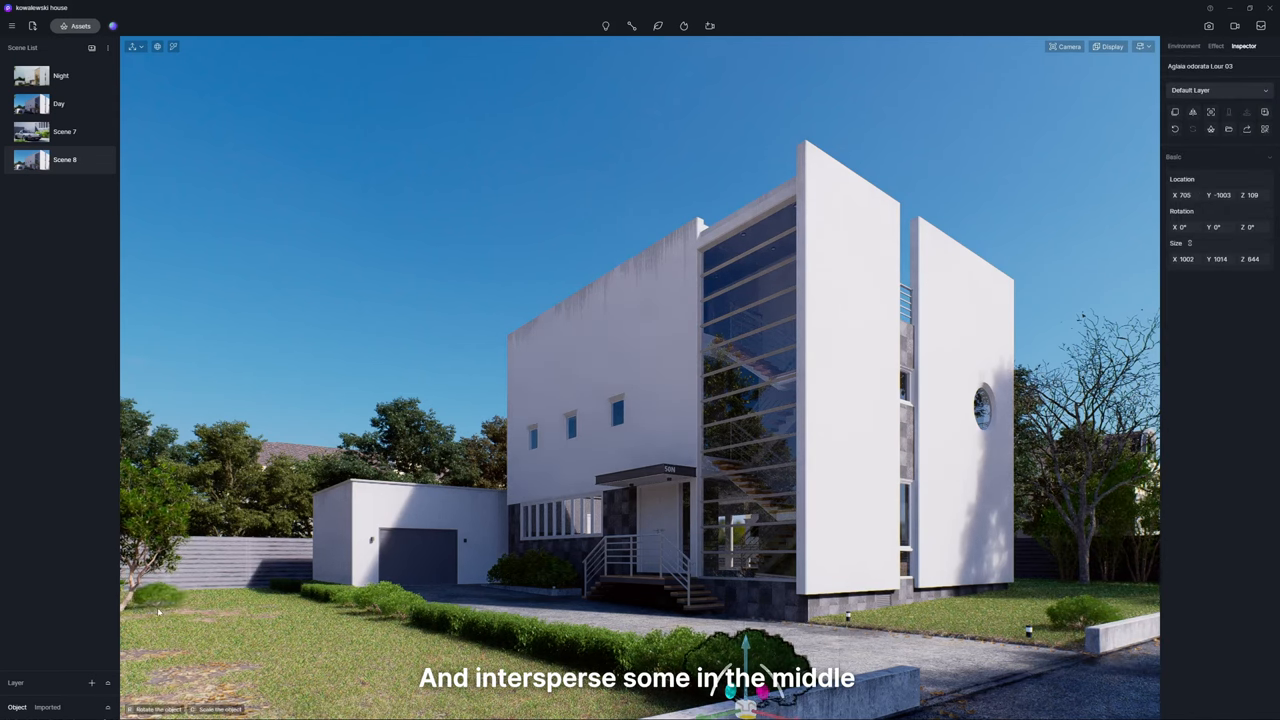
pyautogui.moveTo(744, 690); pyautogui.dragTo(150, 600)
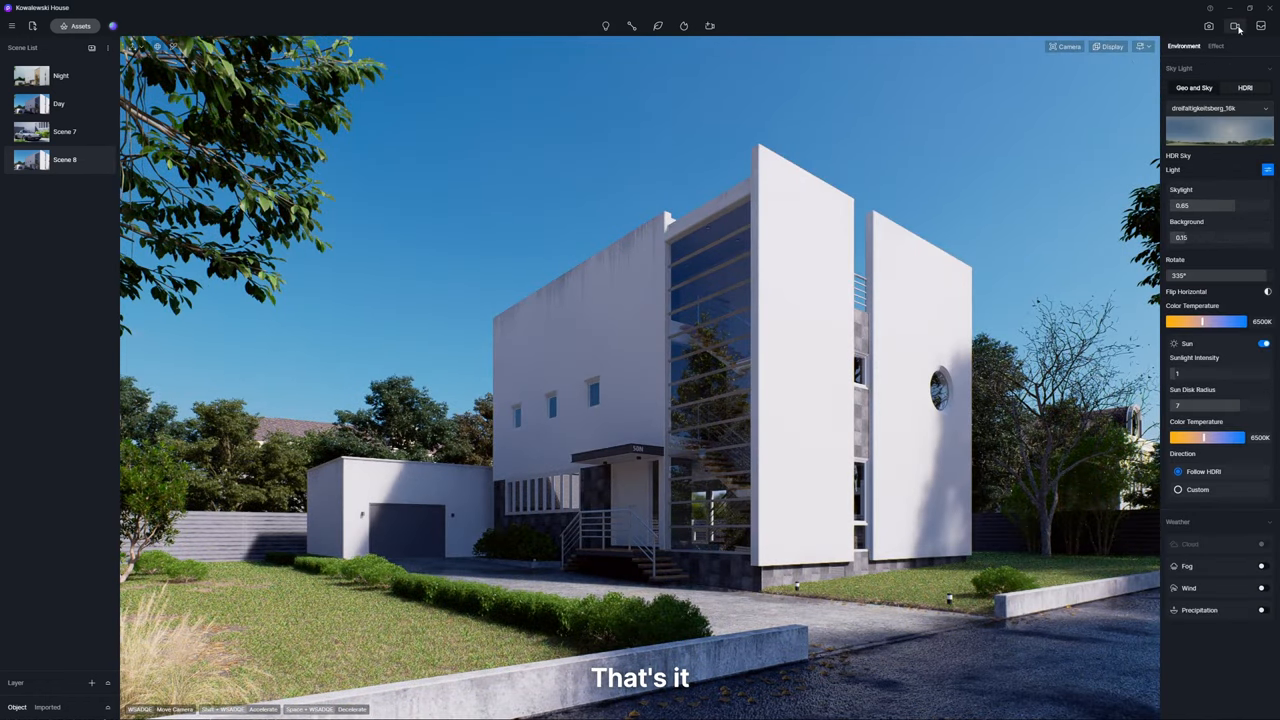
pyautogui.click(1236, 26)
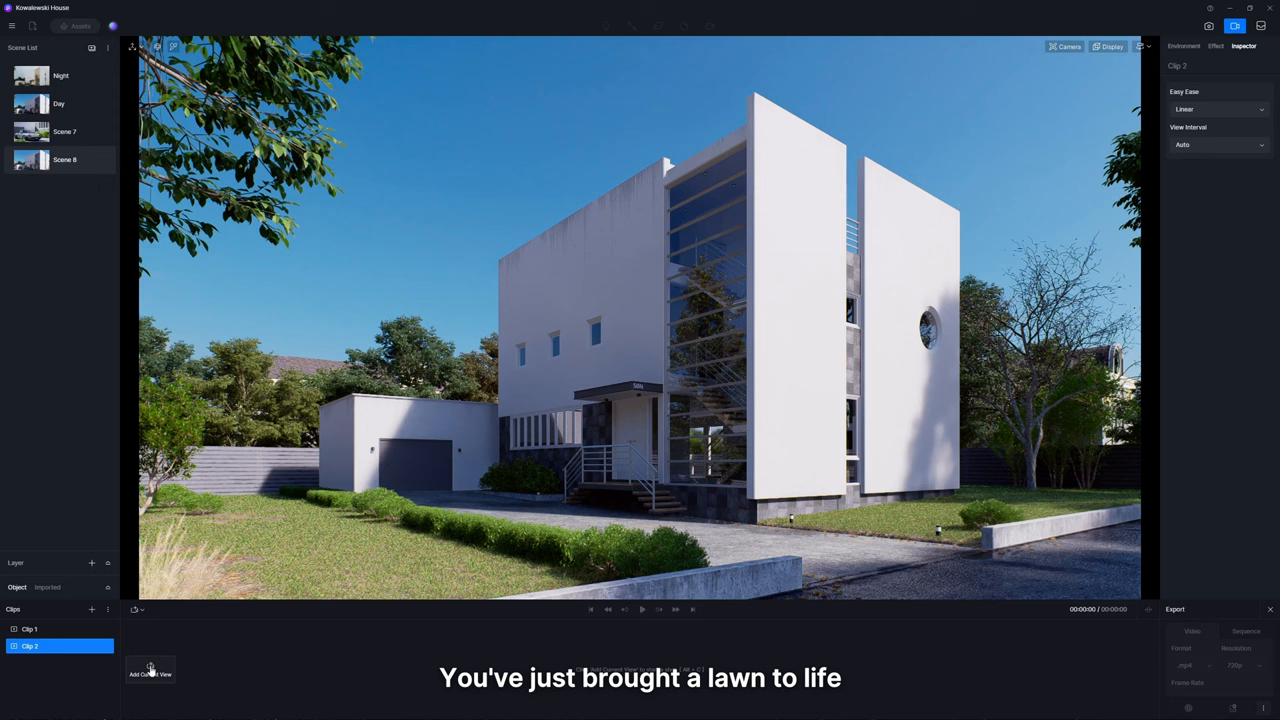